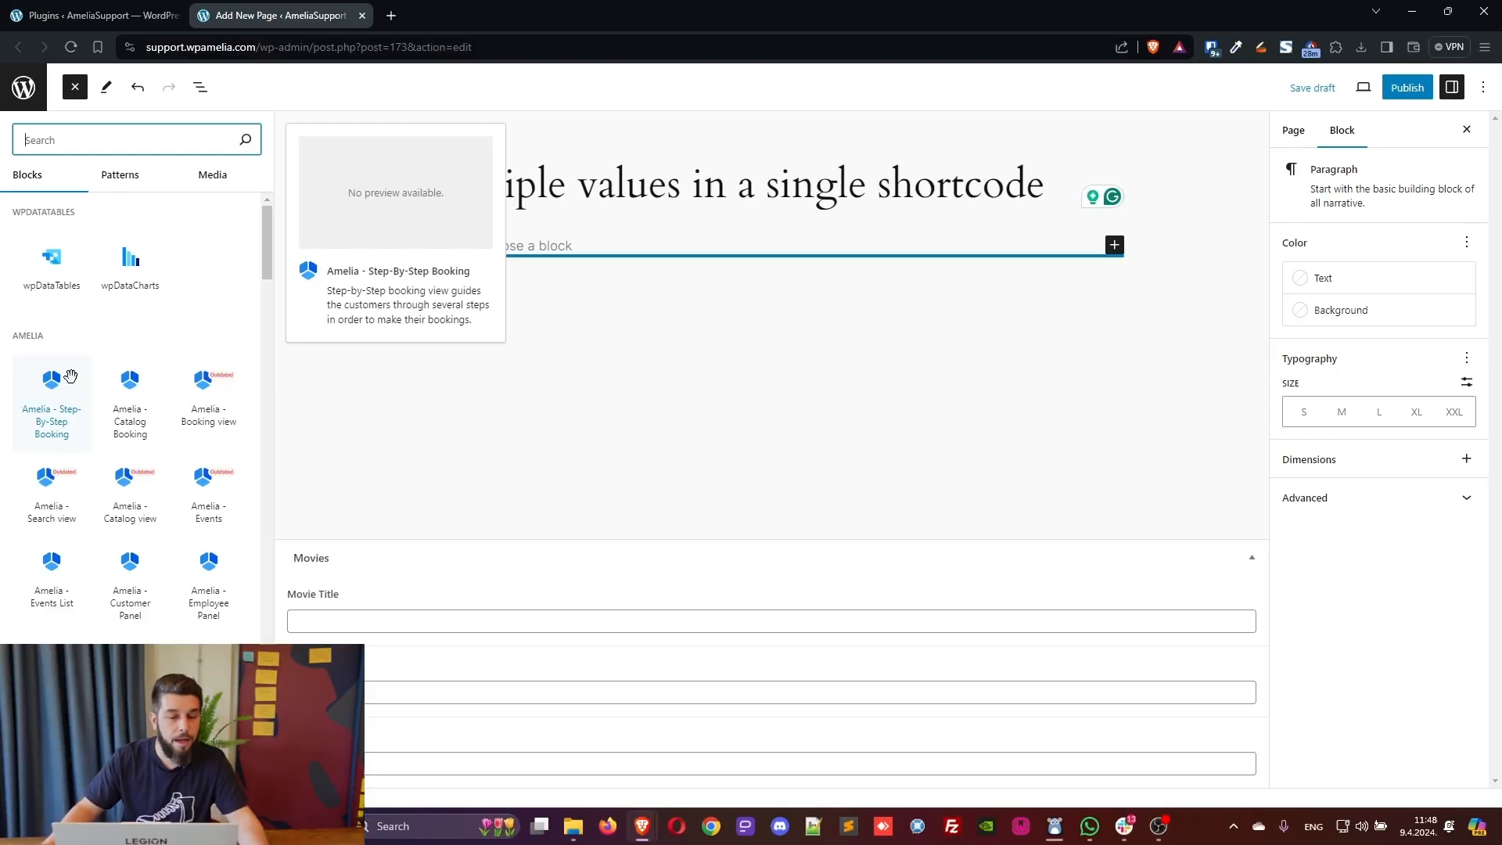
# Insert the Amelia Step-By-Step Booking block and switch on Preselect Booking Parameters
pyautogui.click(50, 404)
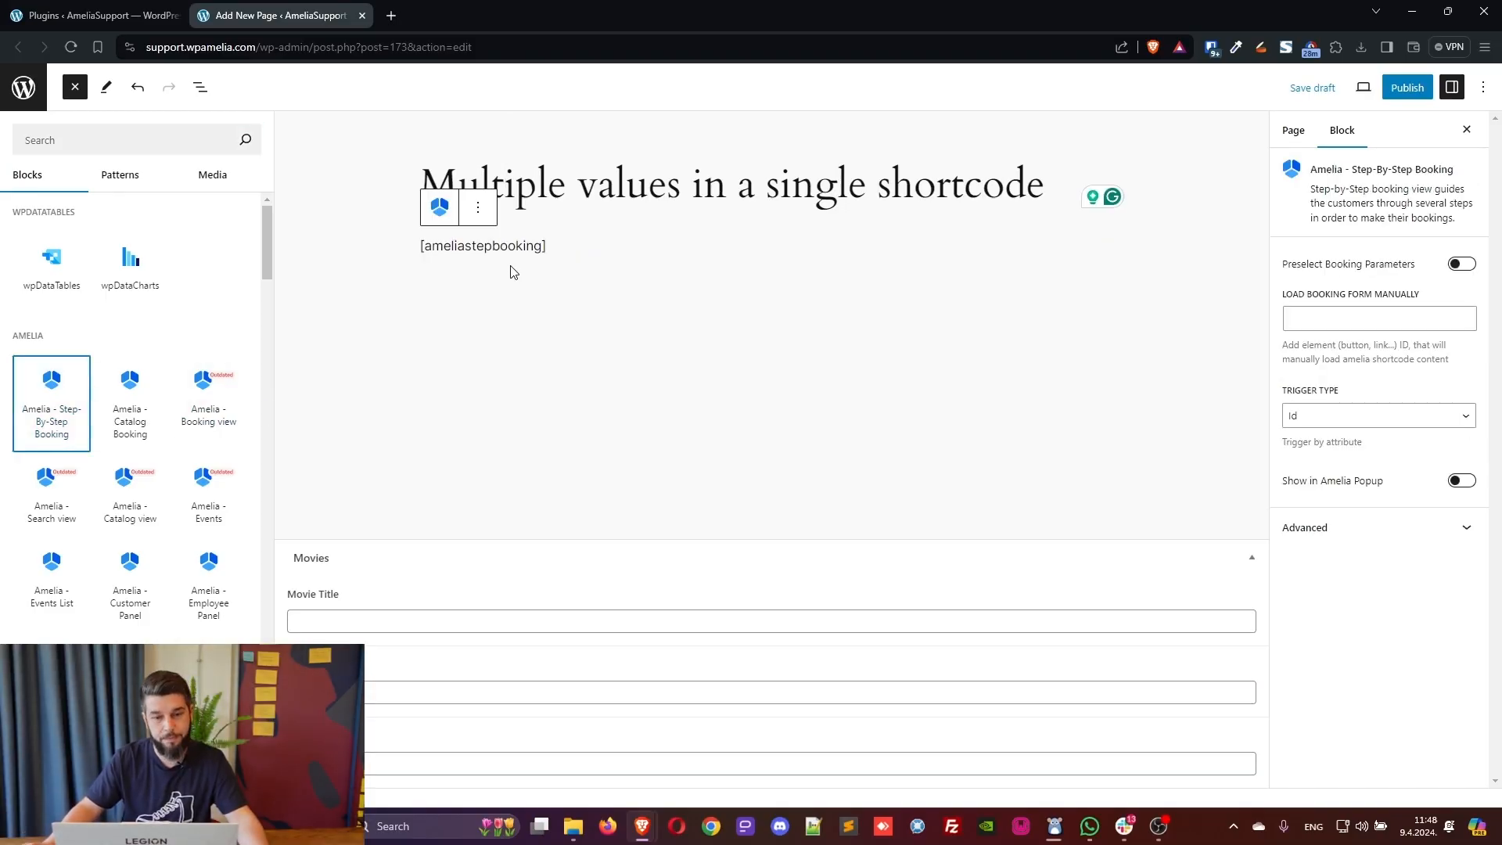
pyautogui.click(74, 87)
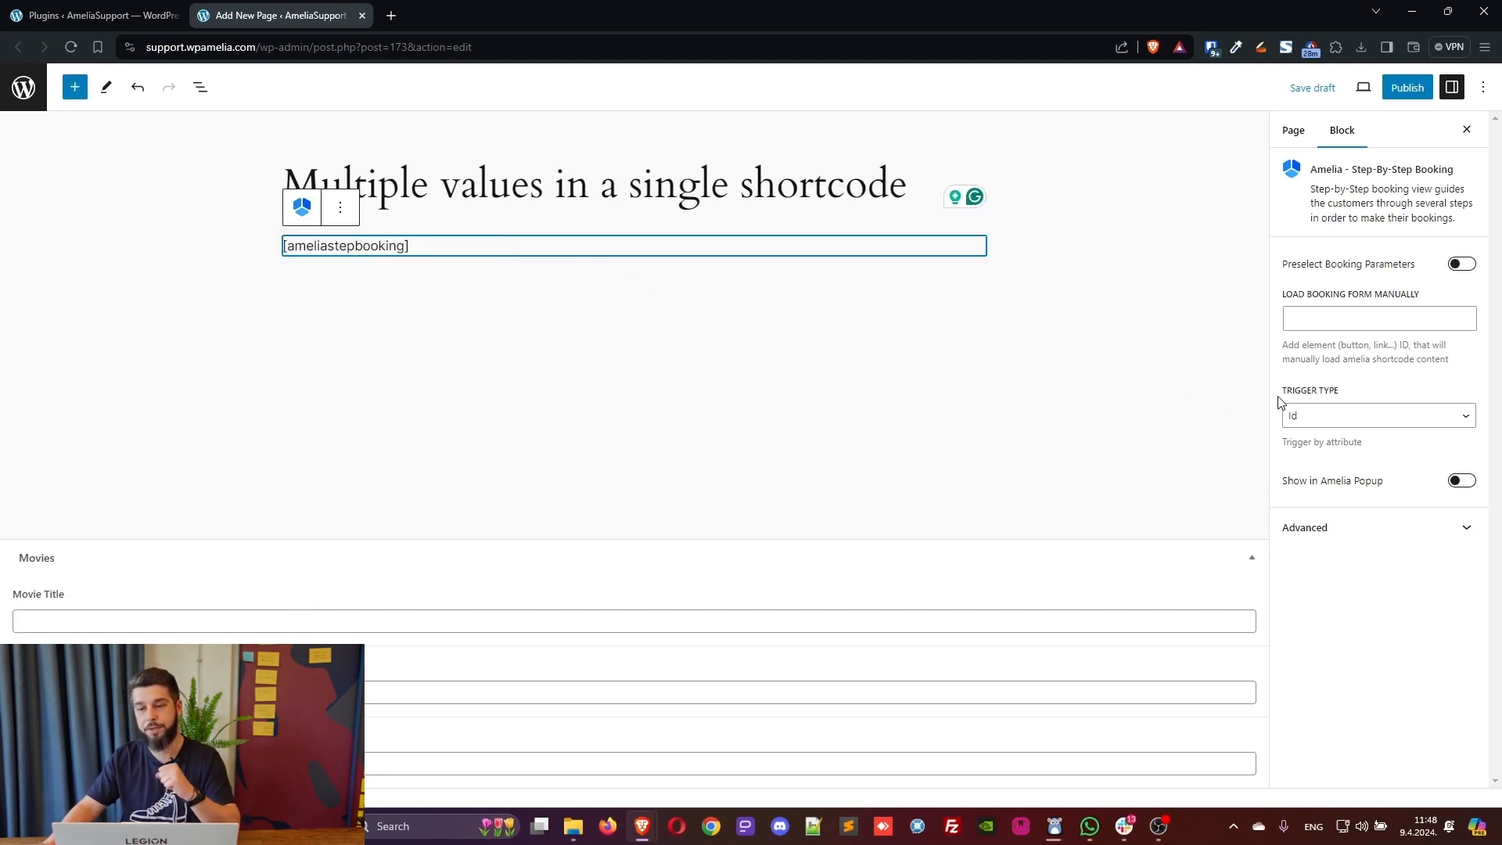
pyautogui.click(1462, 263)
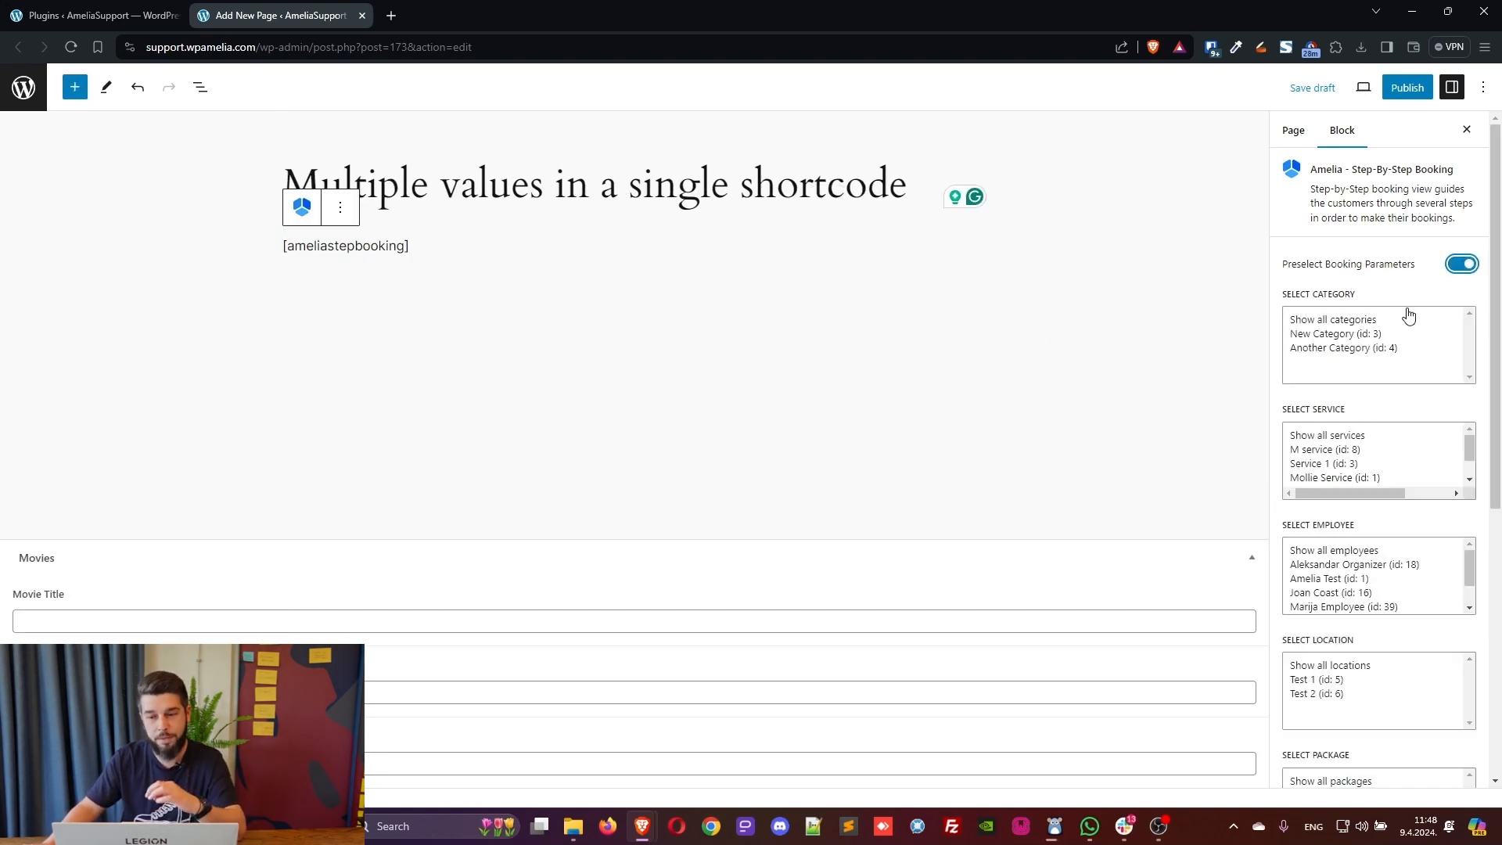
# Preselect New Category and Another Category so the shortcode reads category=3,4
pyautogui.click(1335, 333)
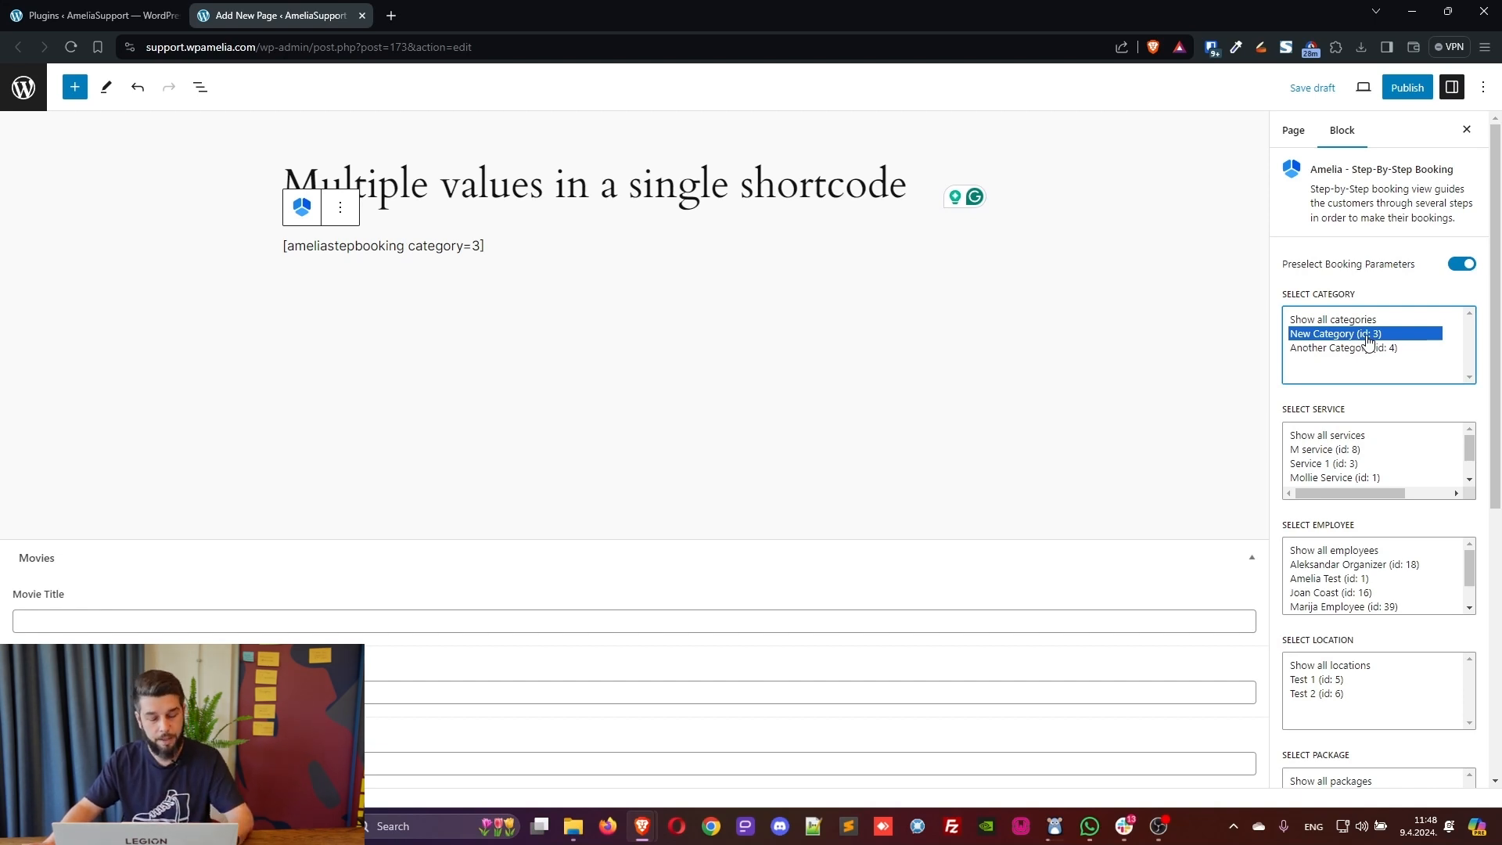
pyautogui.click(1364, 347)
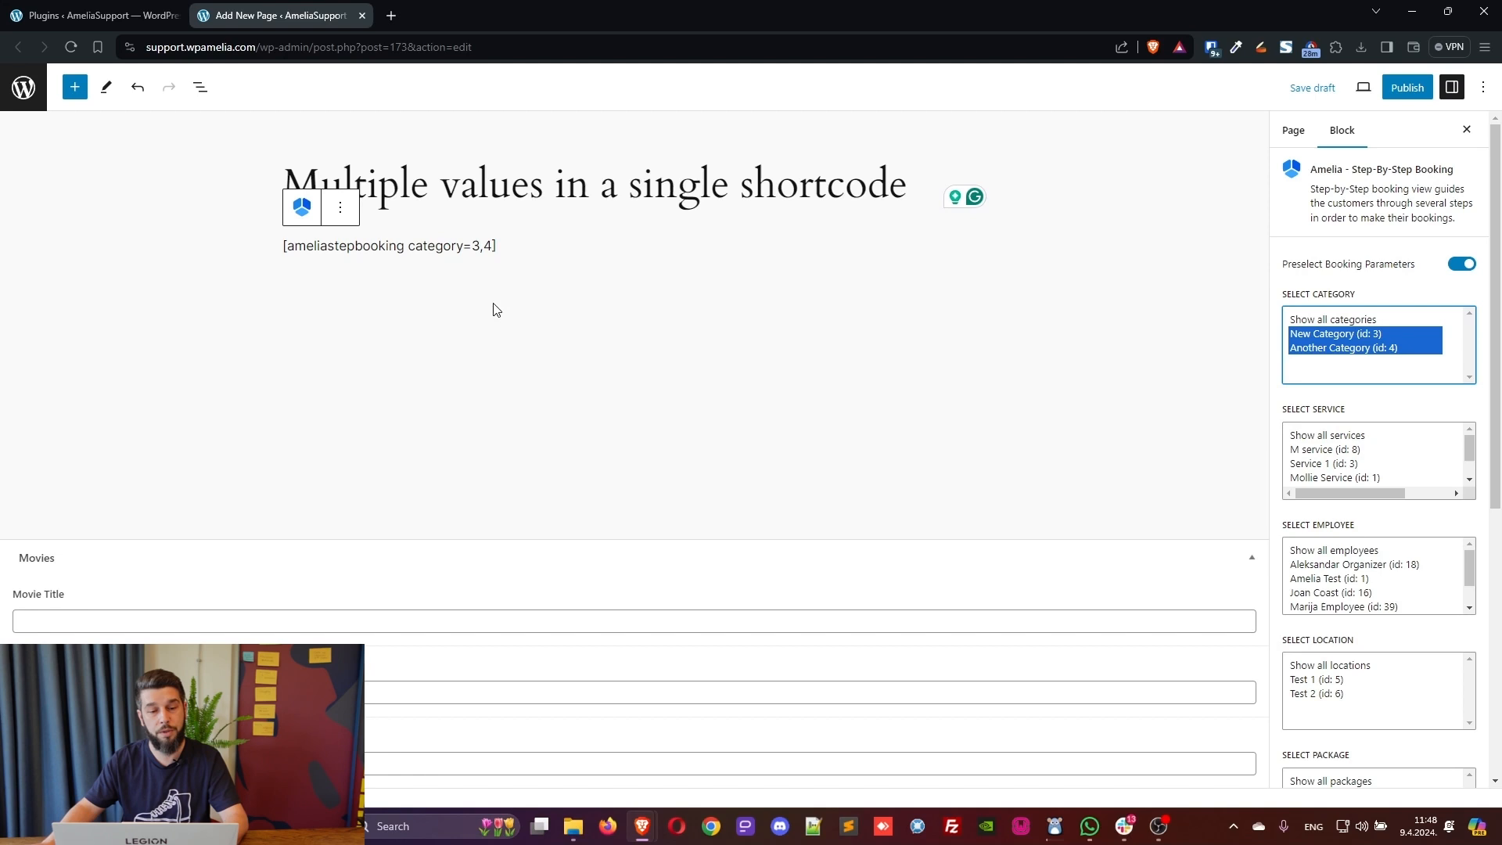
pyautogui.moveTo(424, 241)
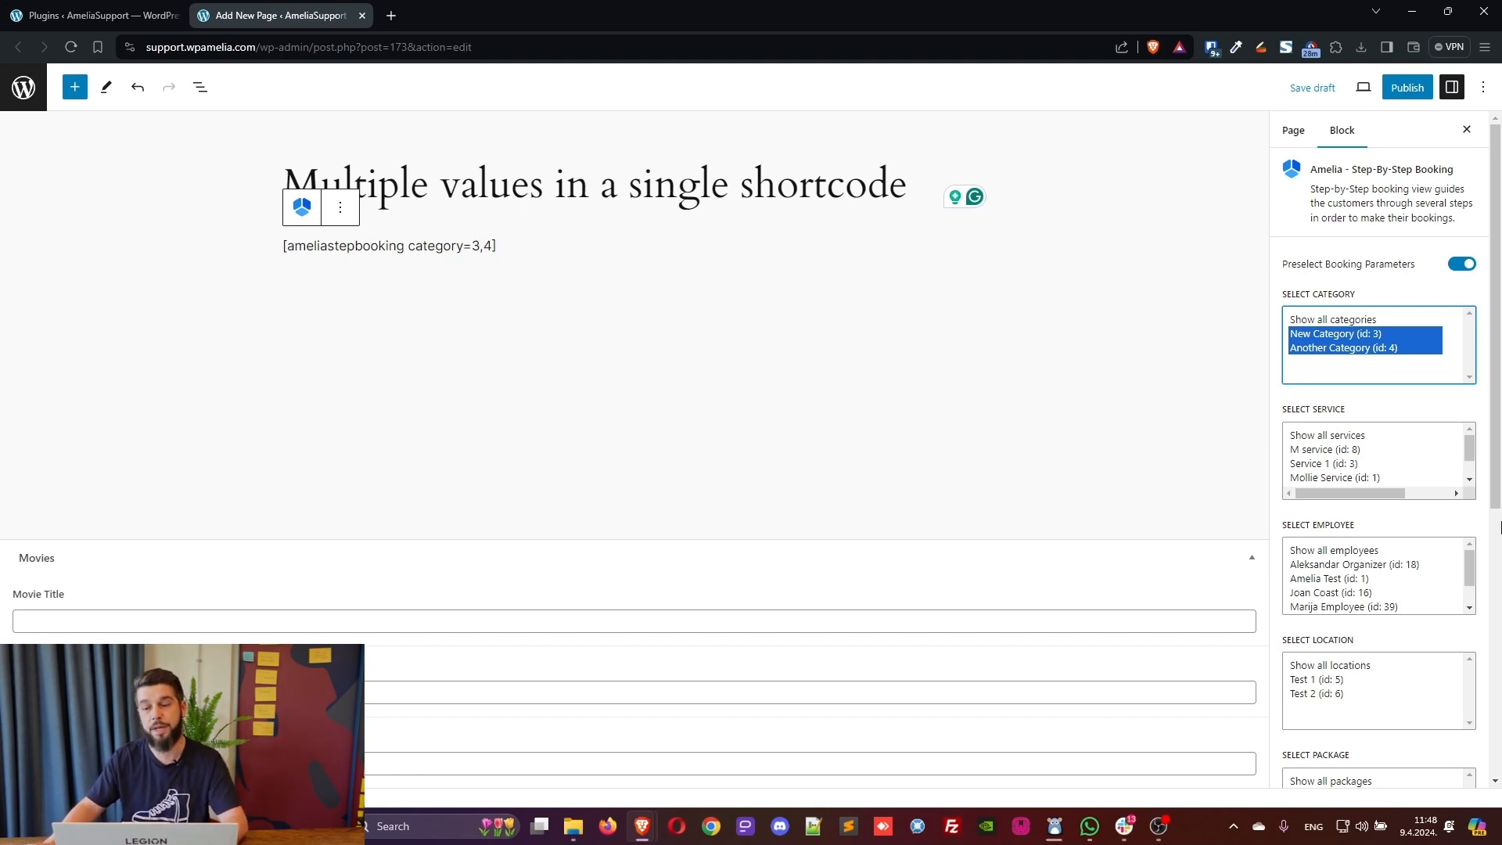
pyautogui.scroll(-3)
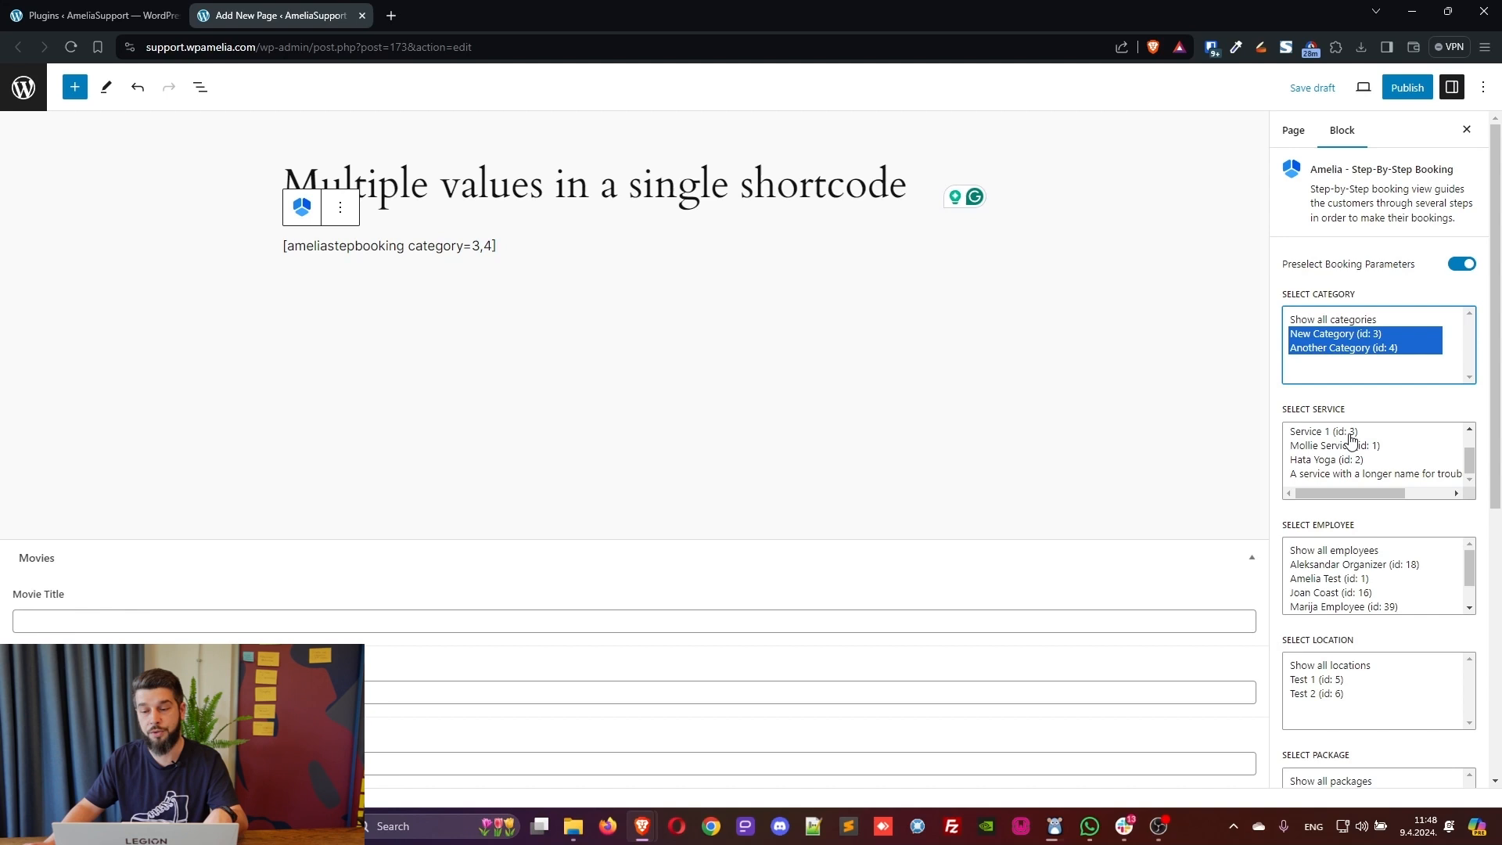
# Preselect Service 1 and Hata Yoga (service=3,2) plus employees 1, 16 and 39
pyautogui.click(1328, 432)
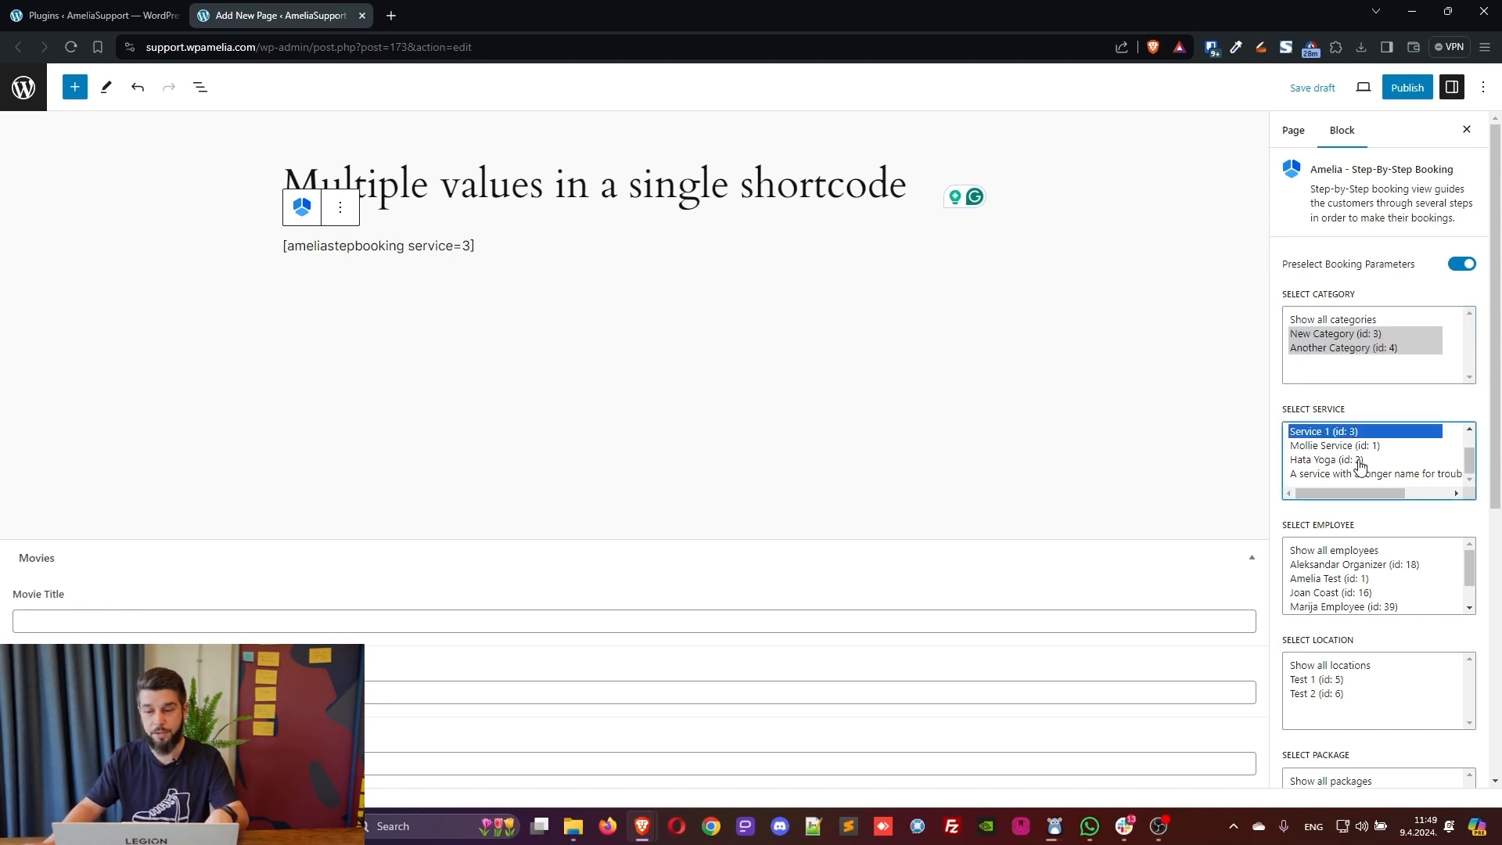
pyautogui.click(1354, 459)
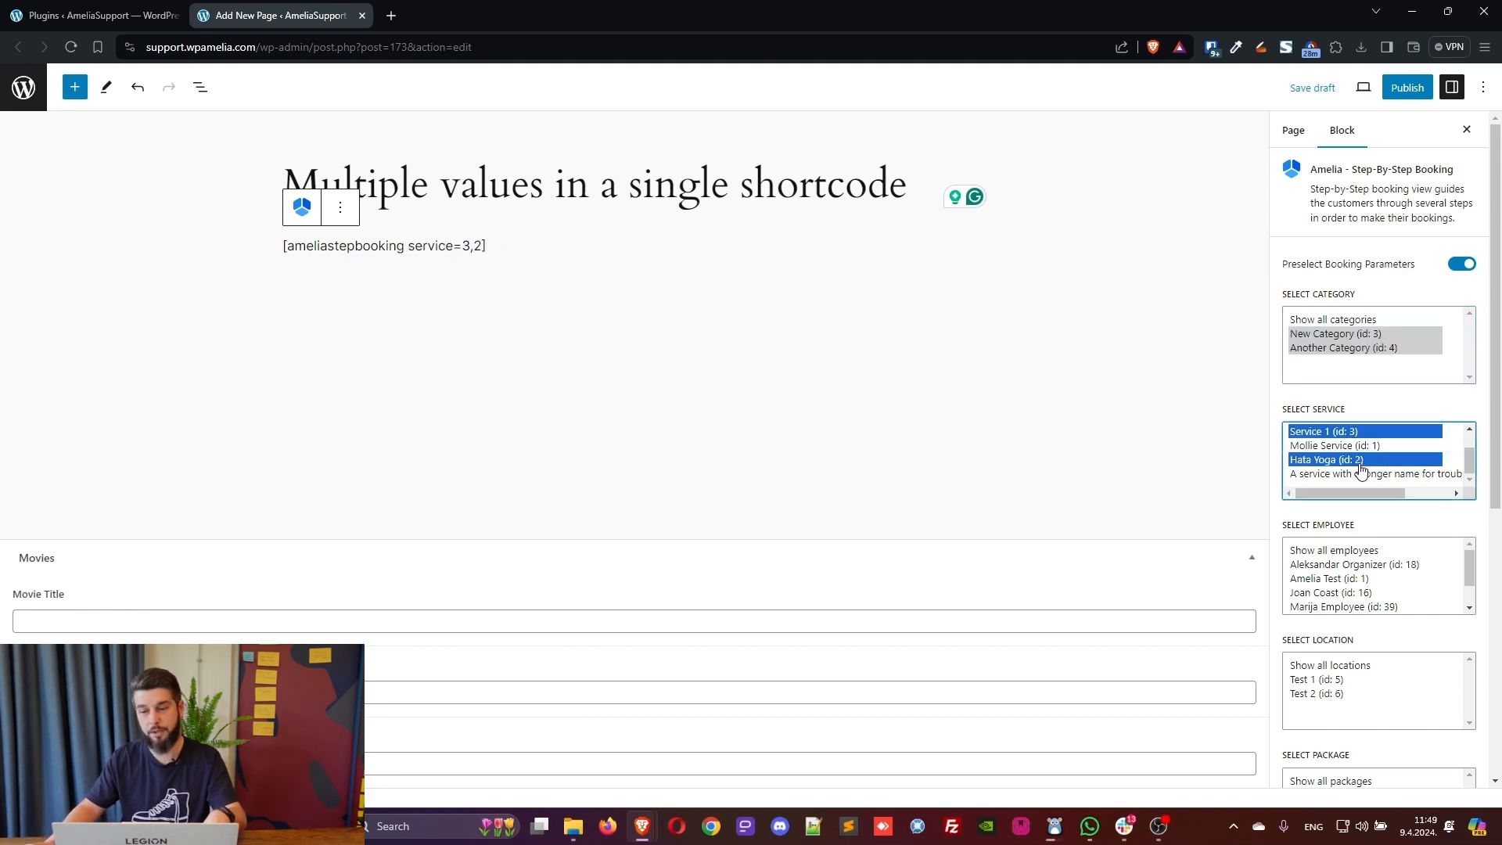
pyautogui.moveTo(1401, 442)
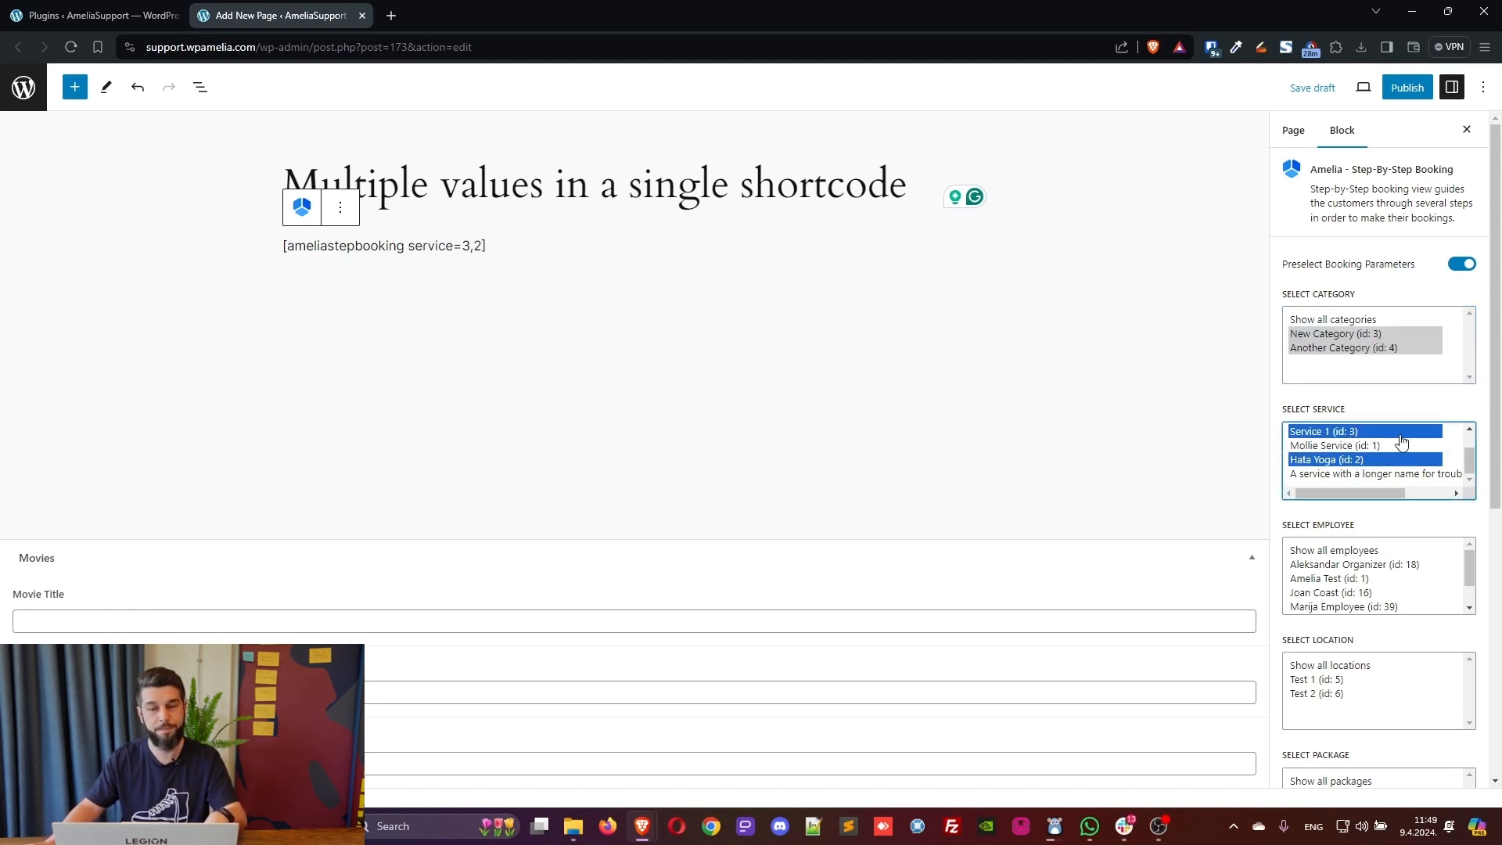
pyautogui.moveTo(1321, 293)
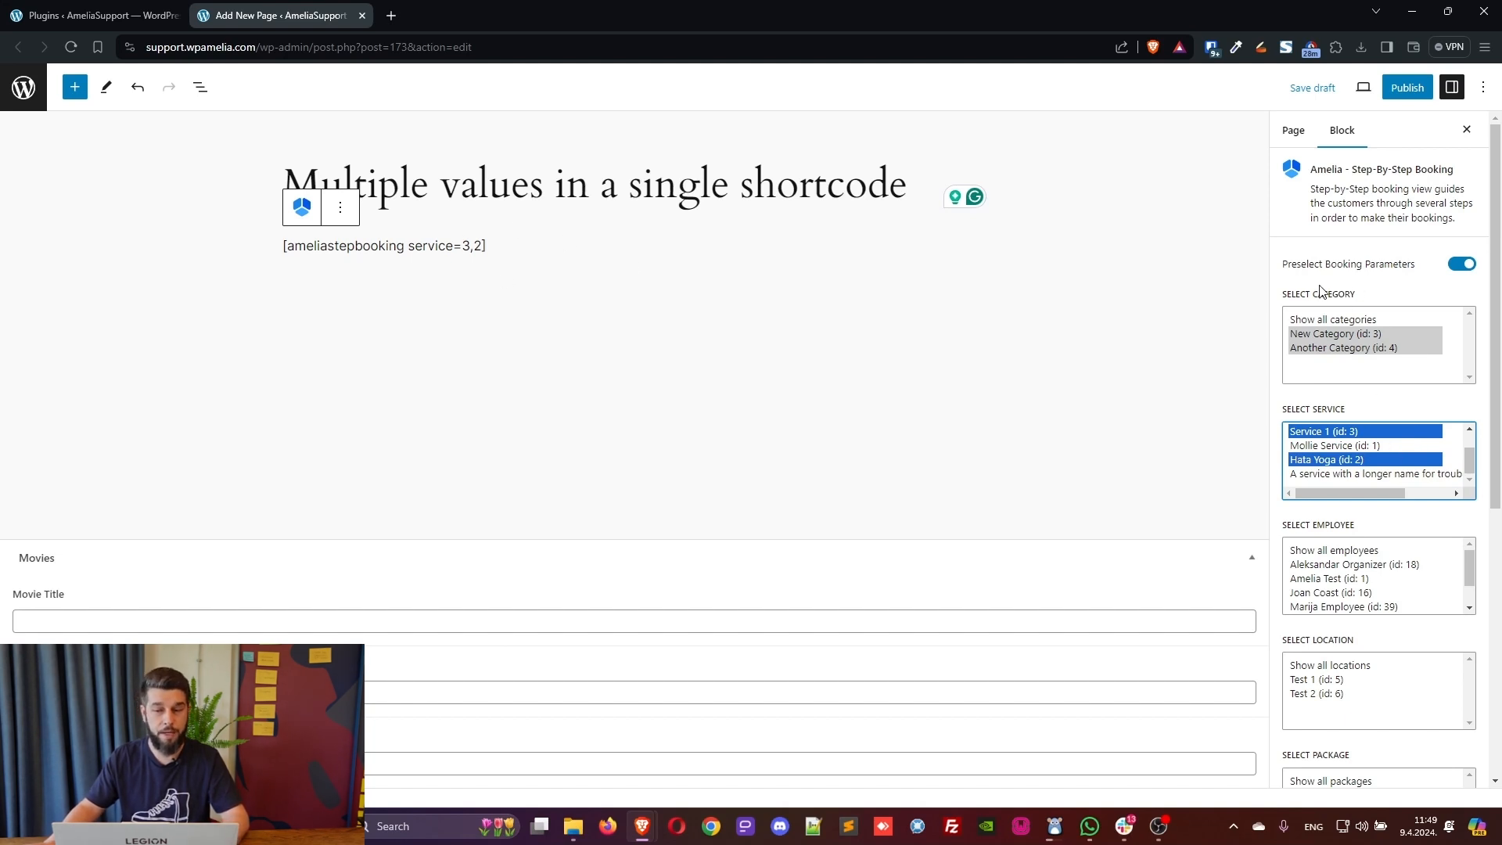
pyautogui.moveTo(1351, 582)
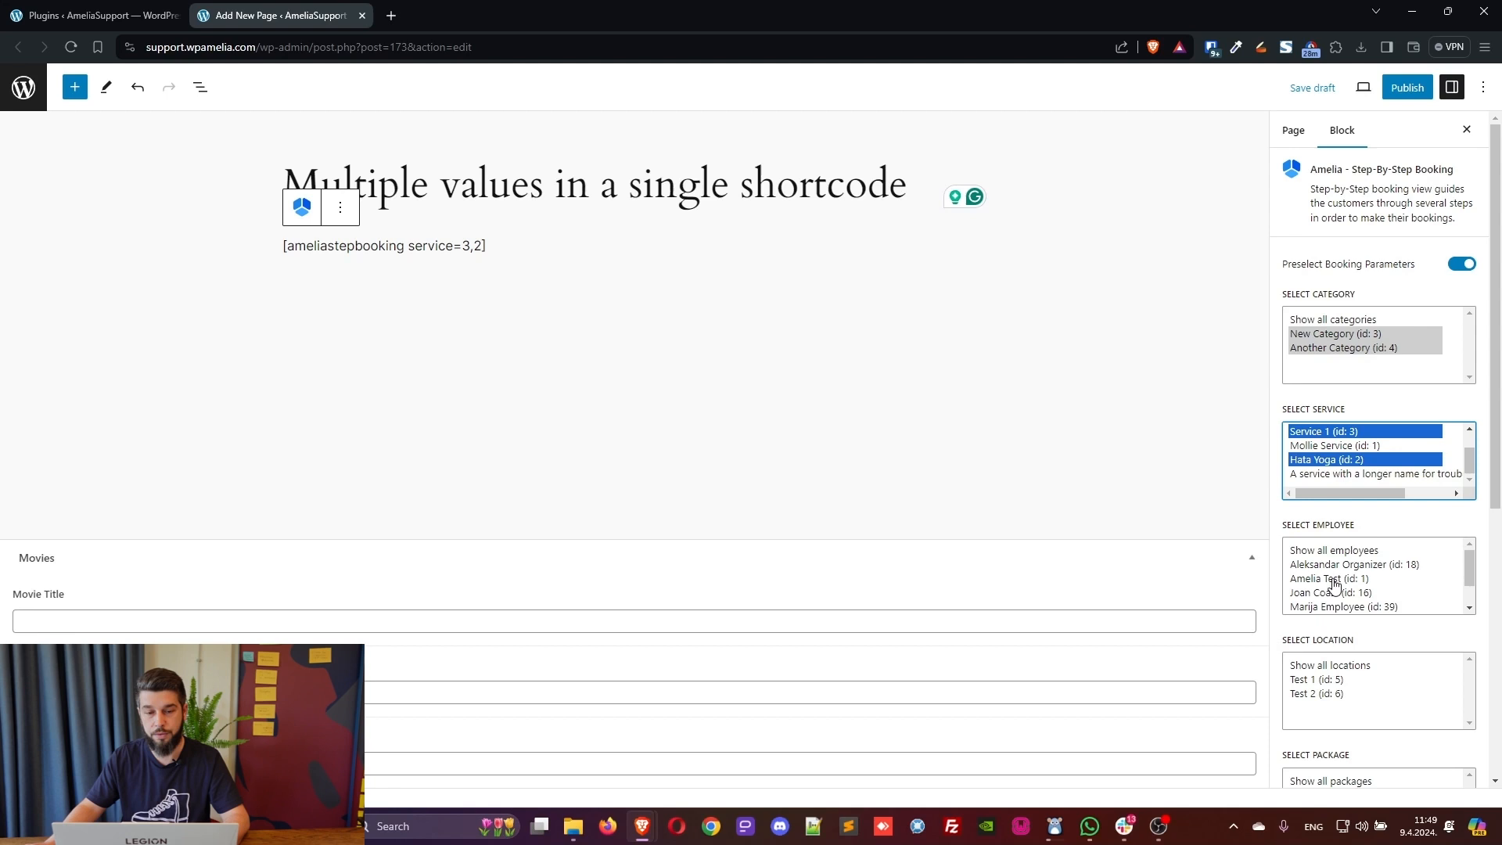
pyautogui.click(1348, 605)
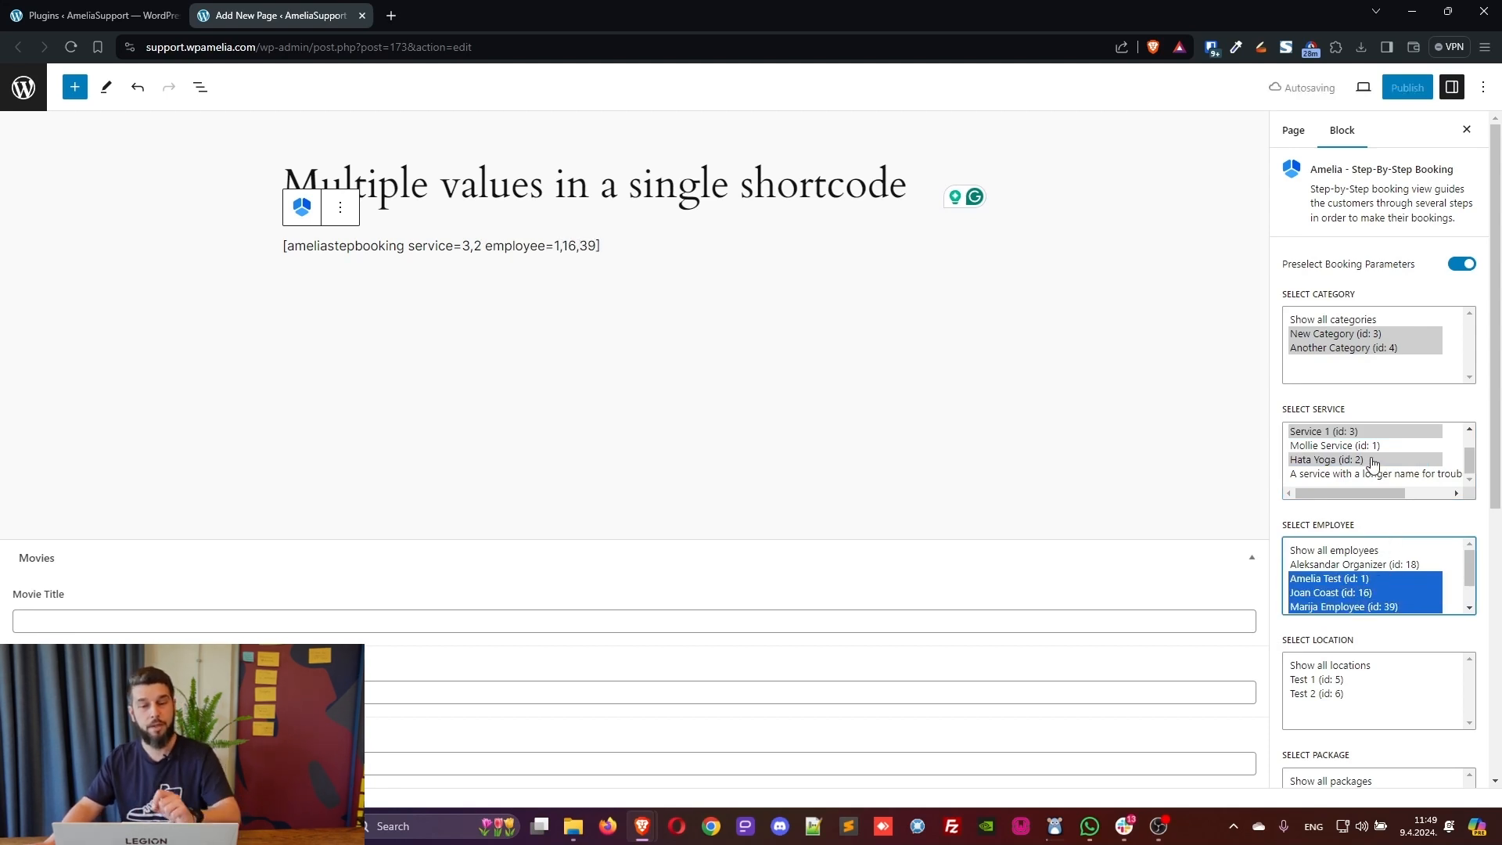
# Preselect locations Test 1 and Test 2 (5,6) and both packages (2,3)
pyautogui.click(1332, 679)
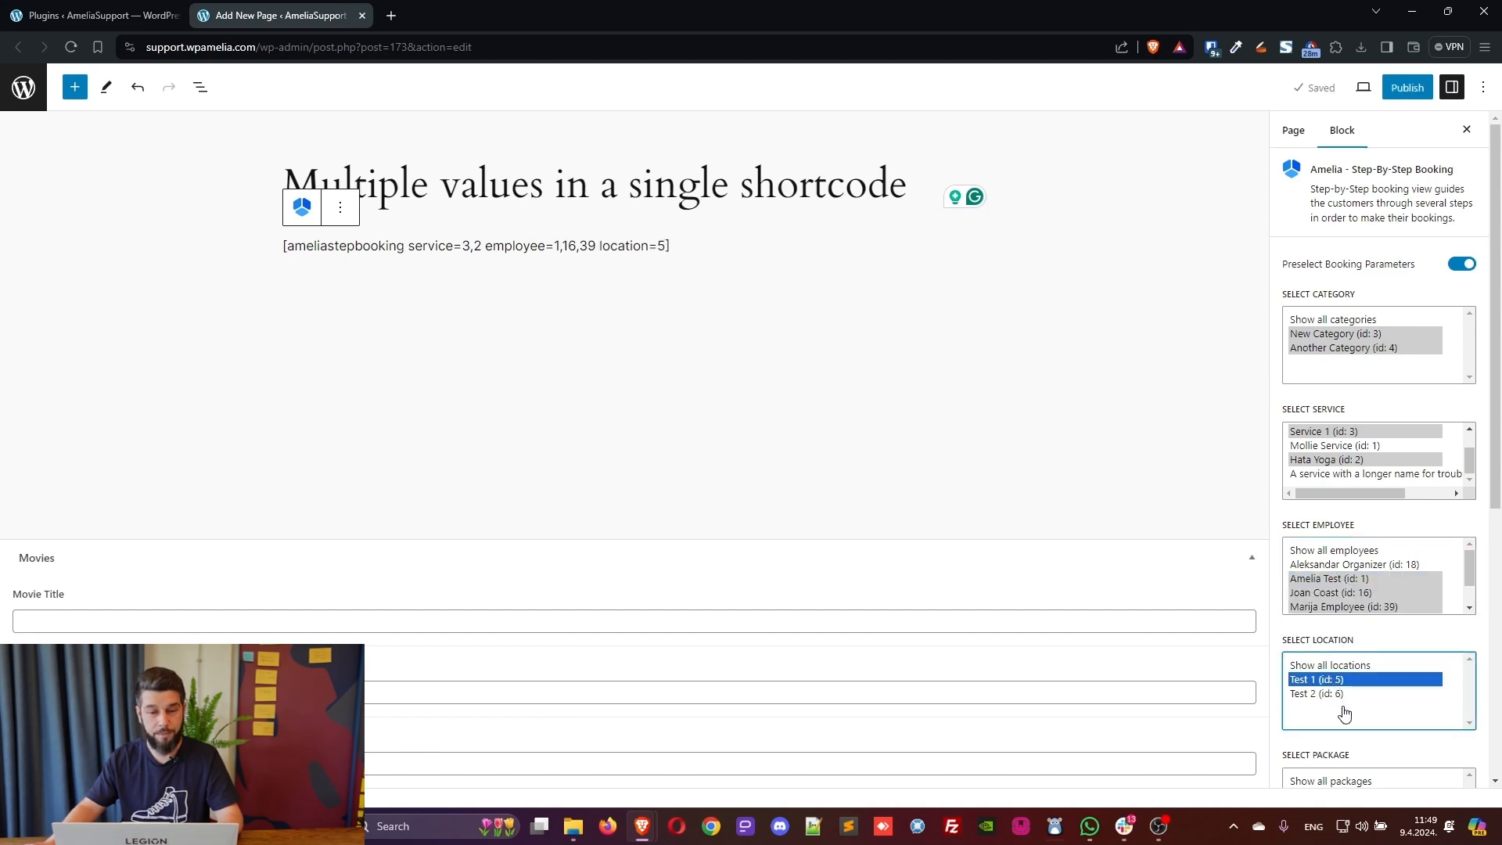
pyautogui.click(1317, 694)
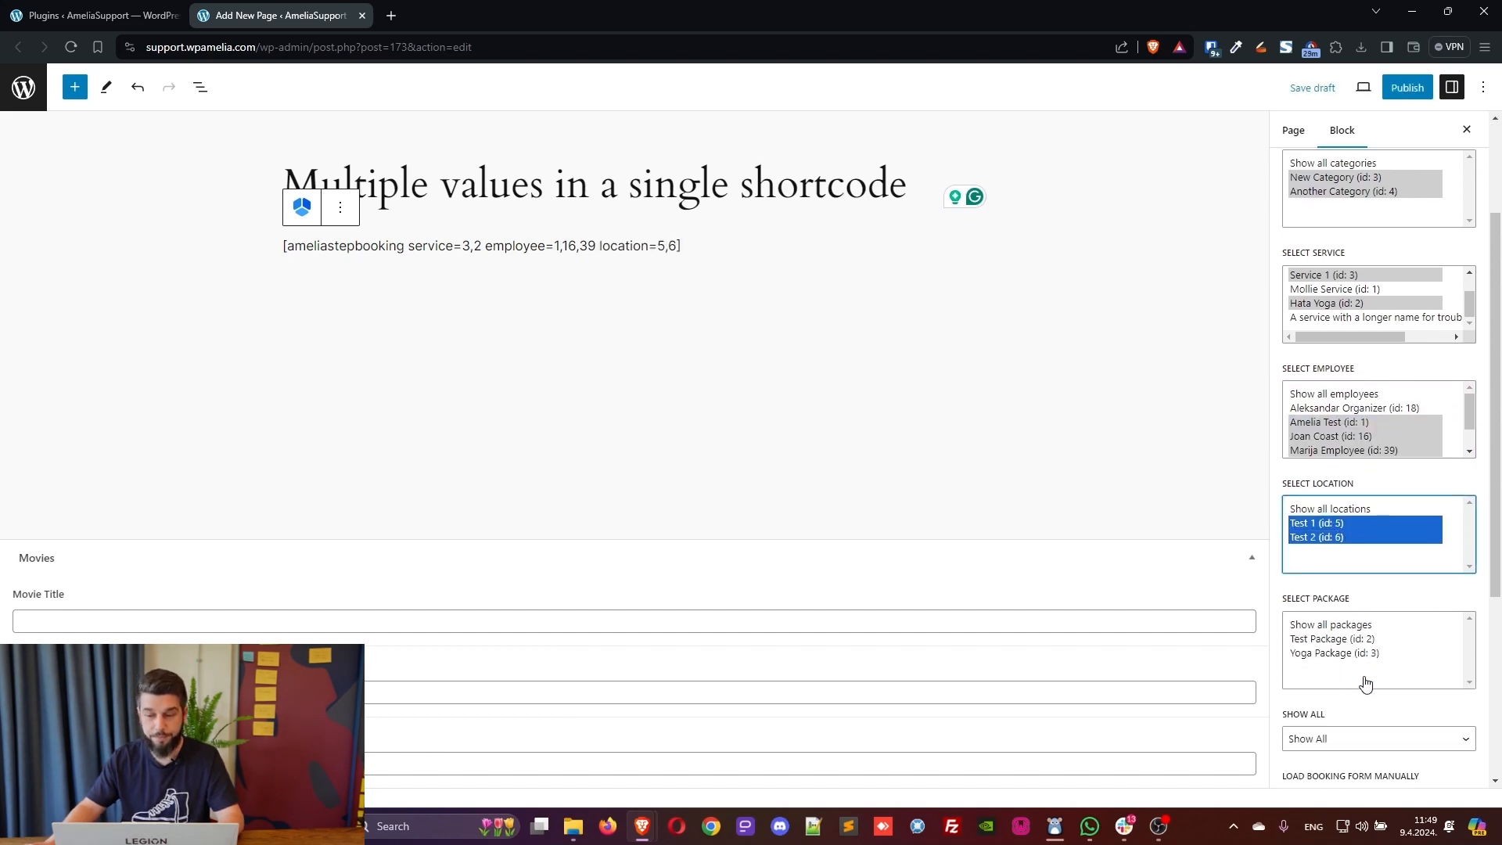
pyautogui.click(1332, 646)
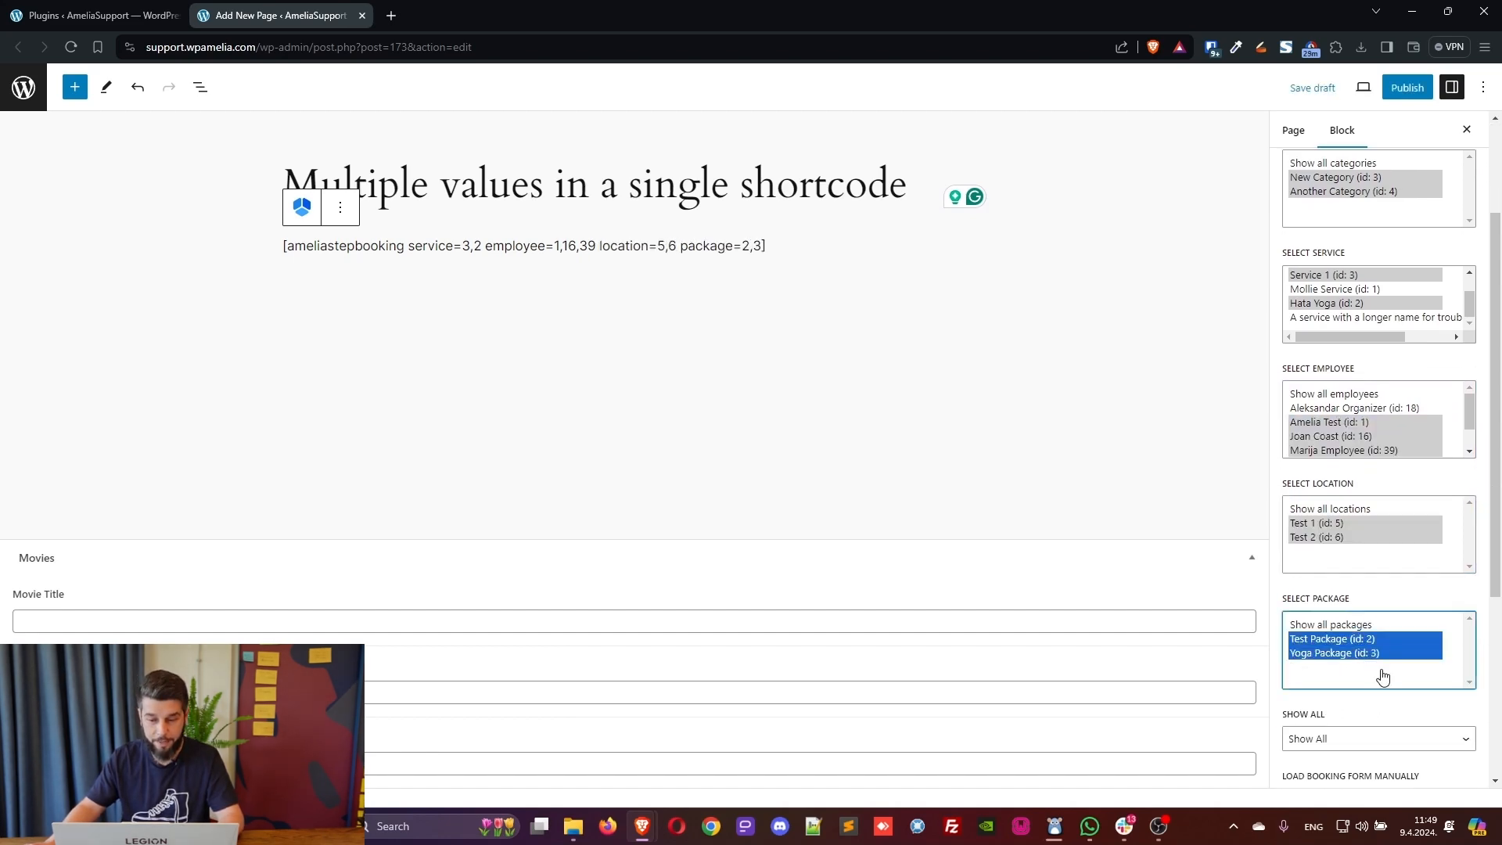